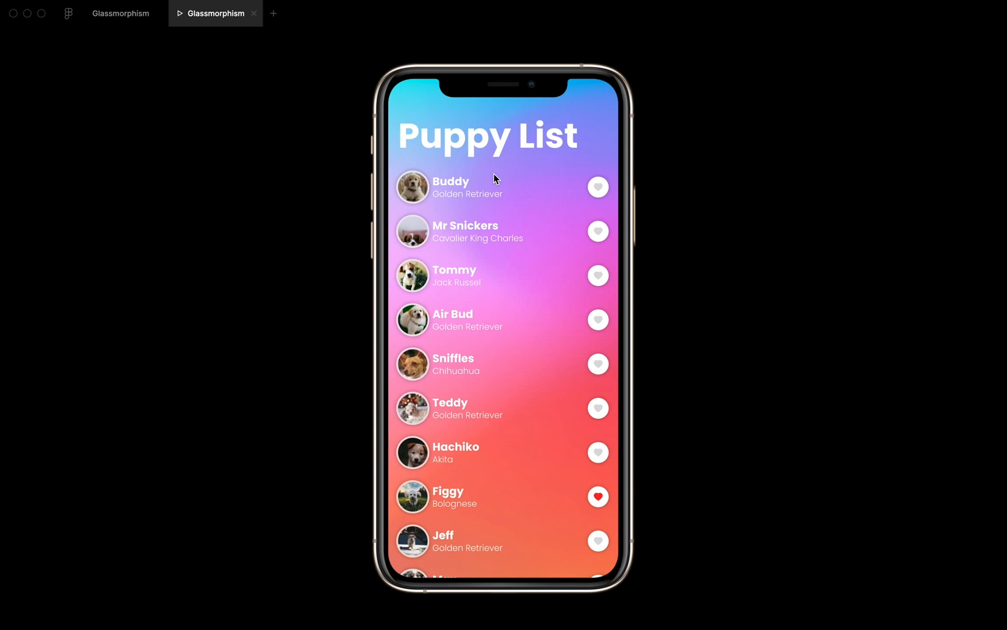
pyautogui.moveTo(490, 213)
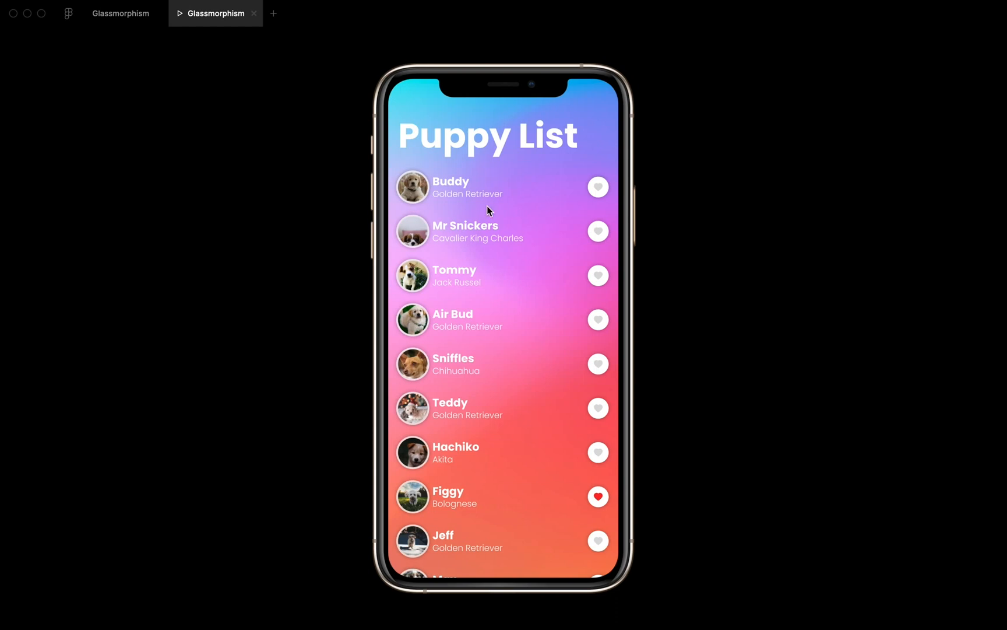
pyautogui.moveTo(509, 272)
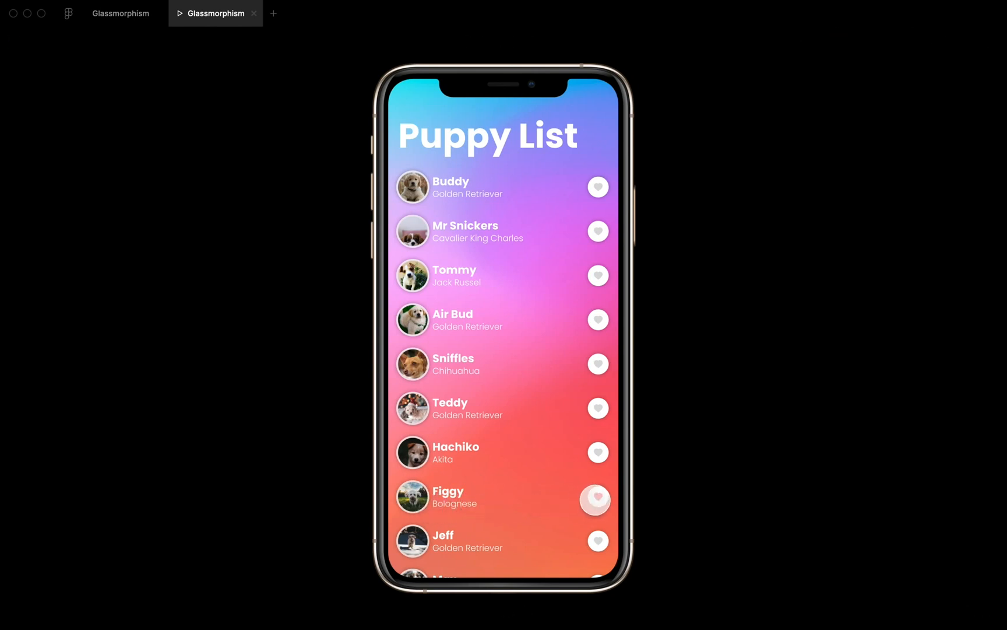
# - Toggle Figgy's favourite heart in the preview, then name the copied screen 'Puppy List - Glassy Dialog'
pyautogui.click(597, 497)
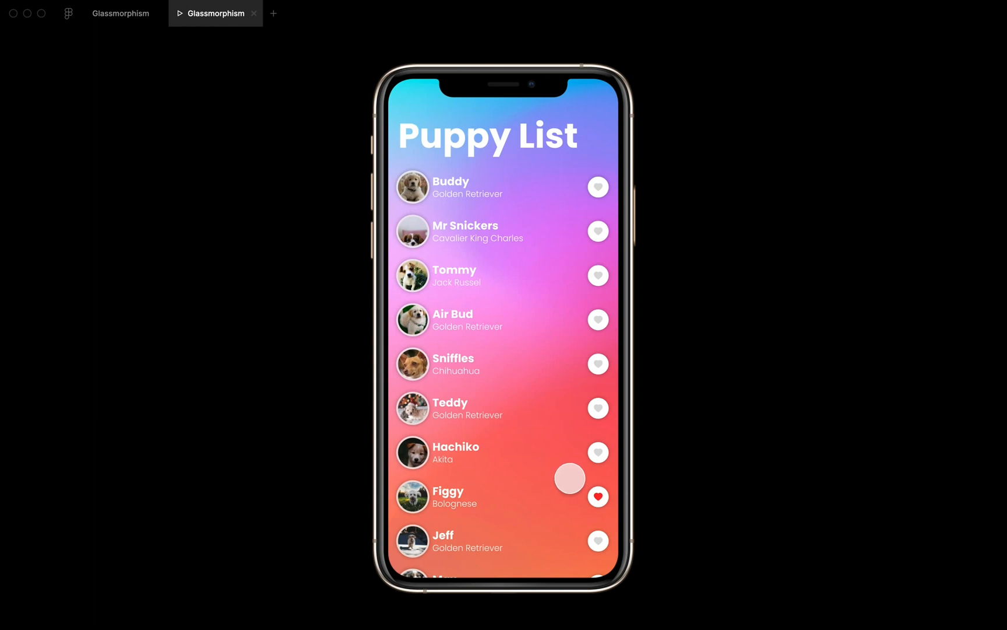
pyautogui.click(597, 496)
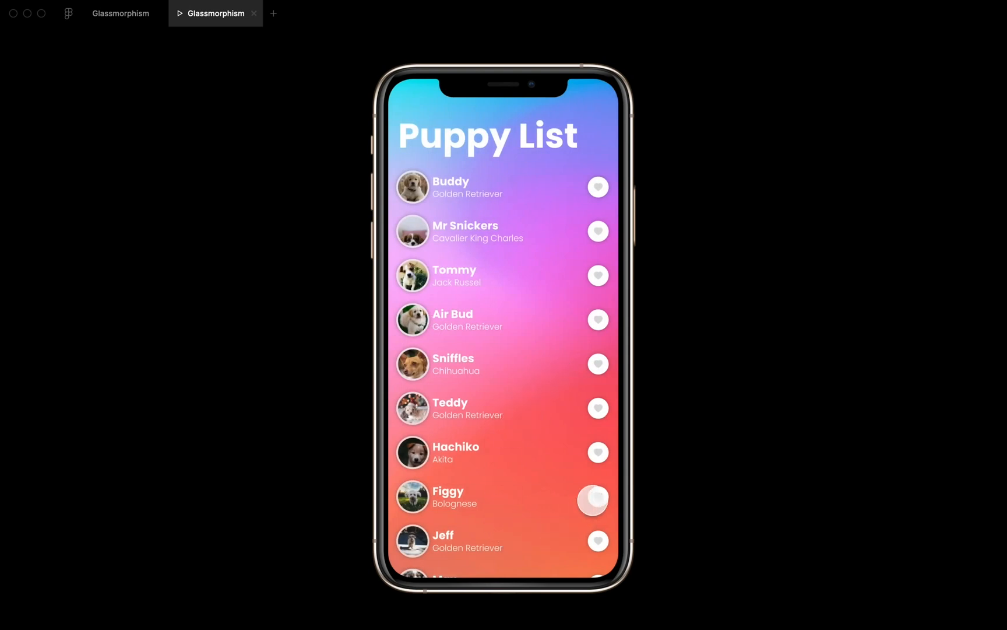
pyautogui.click(597, 499)
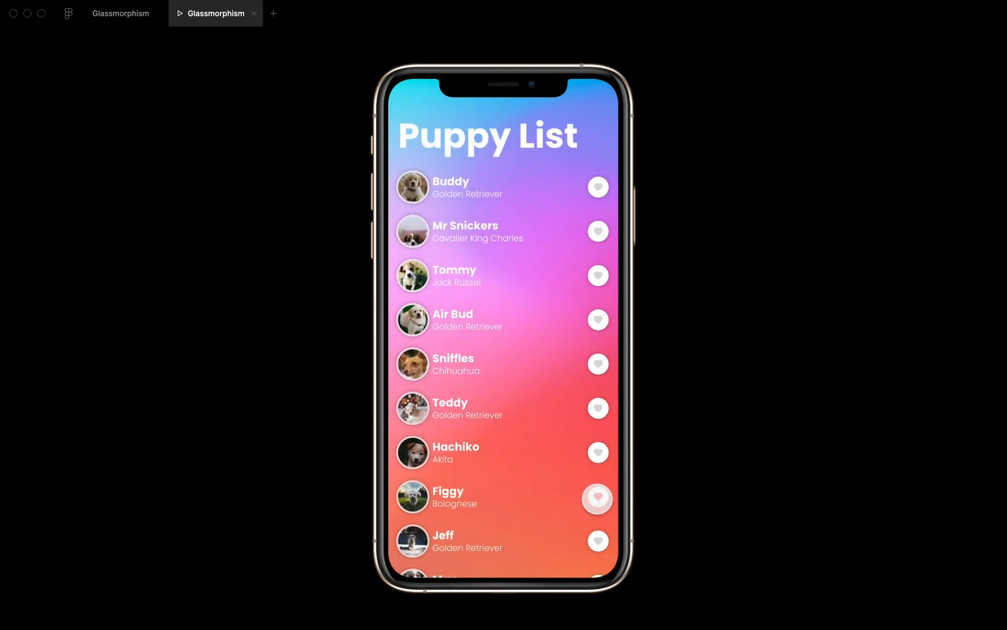
pyautogui.click(597, 498)
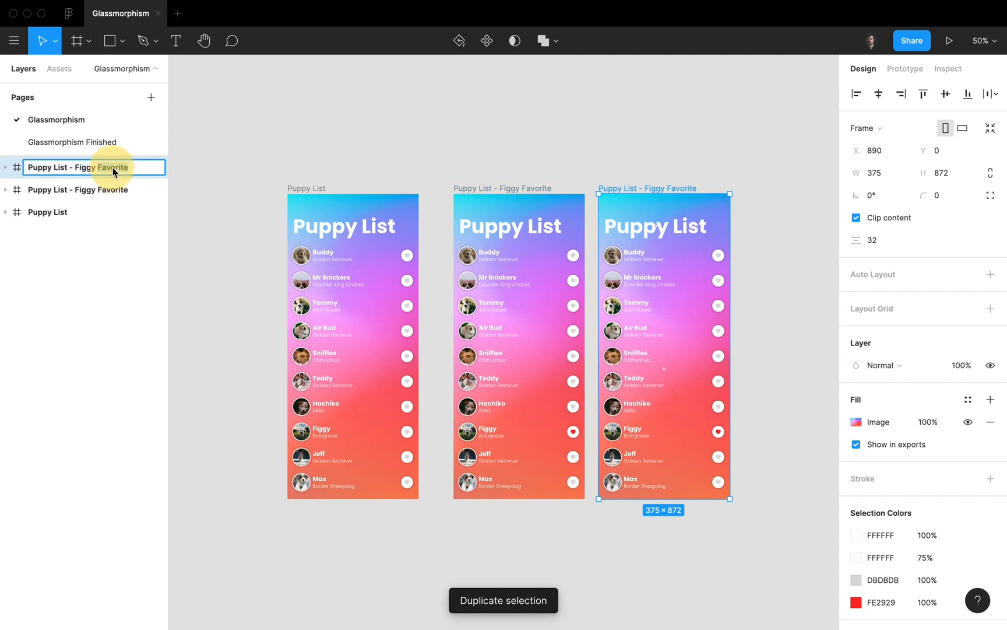
pyautogui.write('Puppy List - Glass')
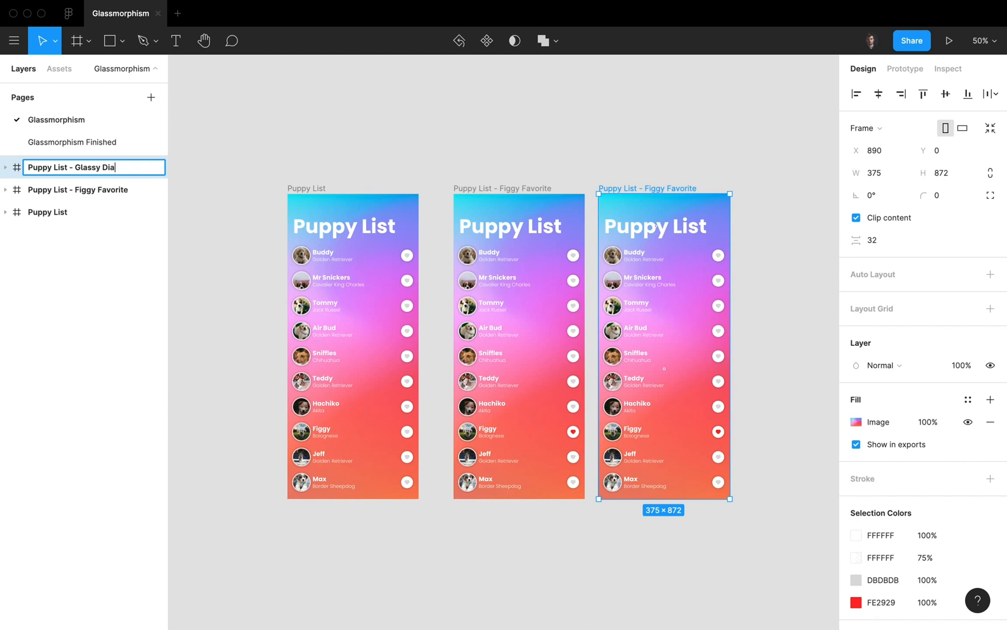
pyautogui.press('Return')
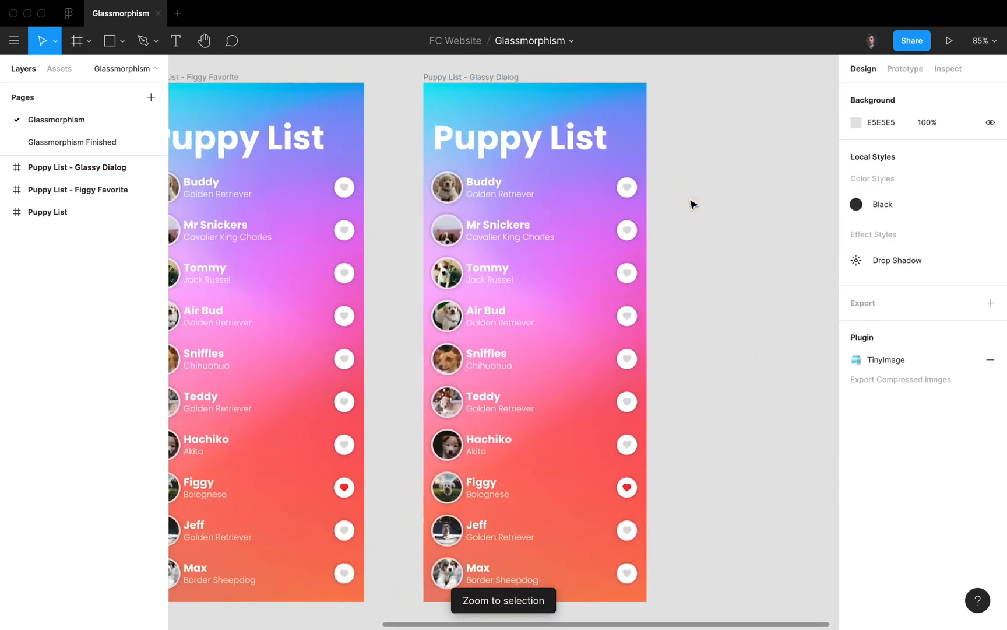
# - Expand the Glassy Dialog frame in Layers to reveal its locked BG layer
pyautogui.click(77, 167)
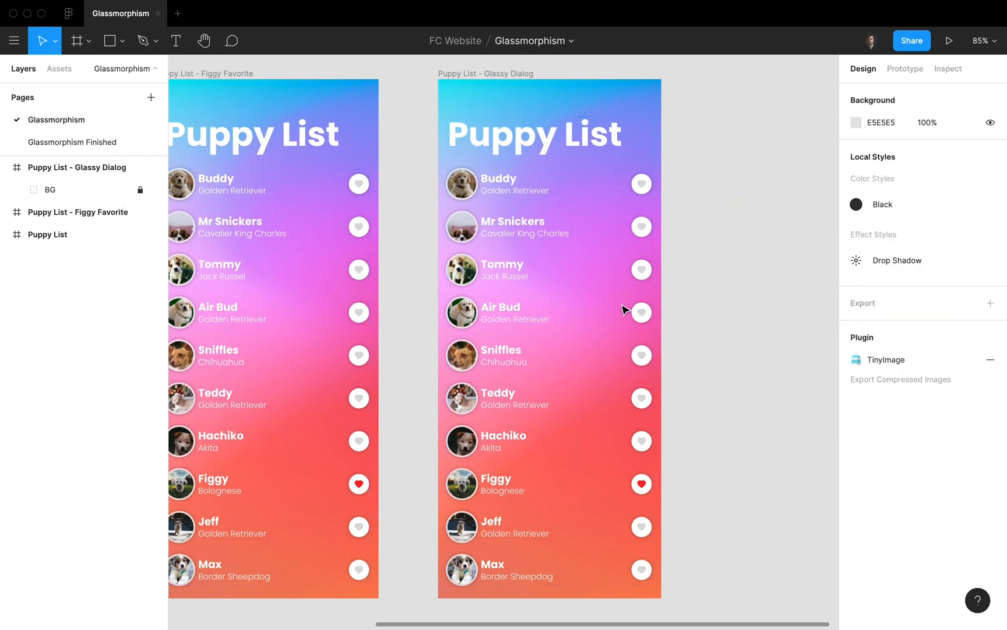
pyautogui.moveTo(527, 296)
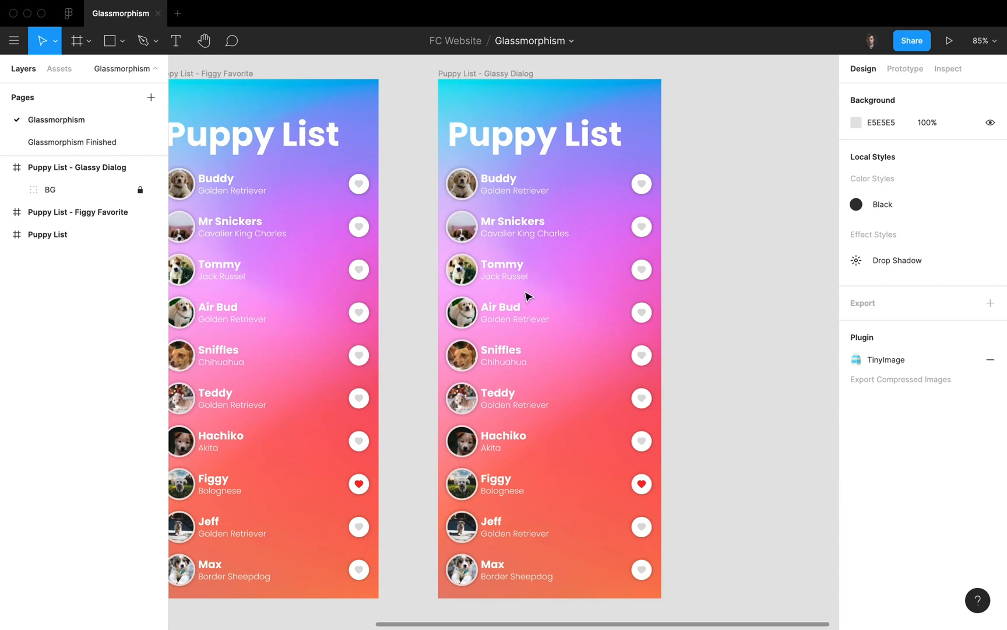
pyautogui.moveTo(745, 182)
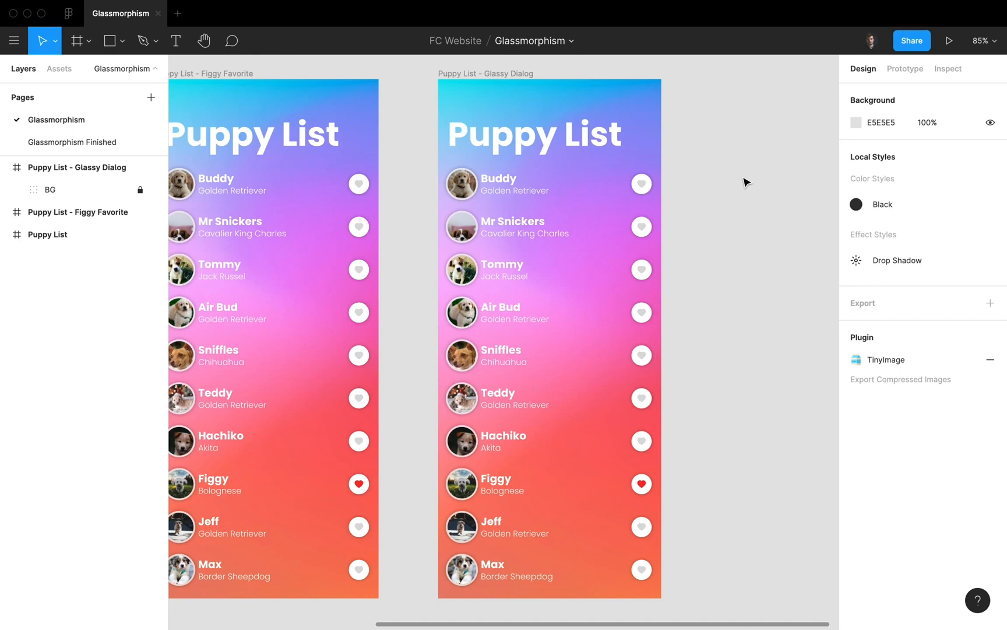
# - Add a full-frame 000000 rectangle at 5% with background blur 8, named Overlay and locked
pyautogui.click(109, 40)
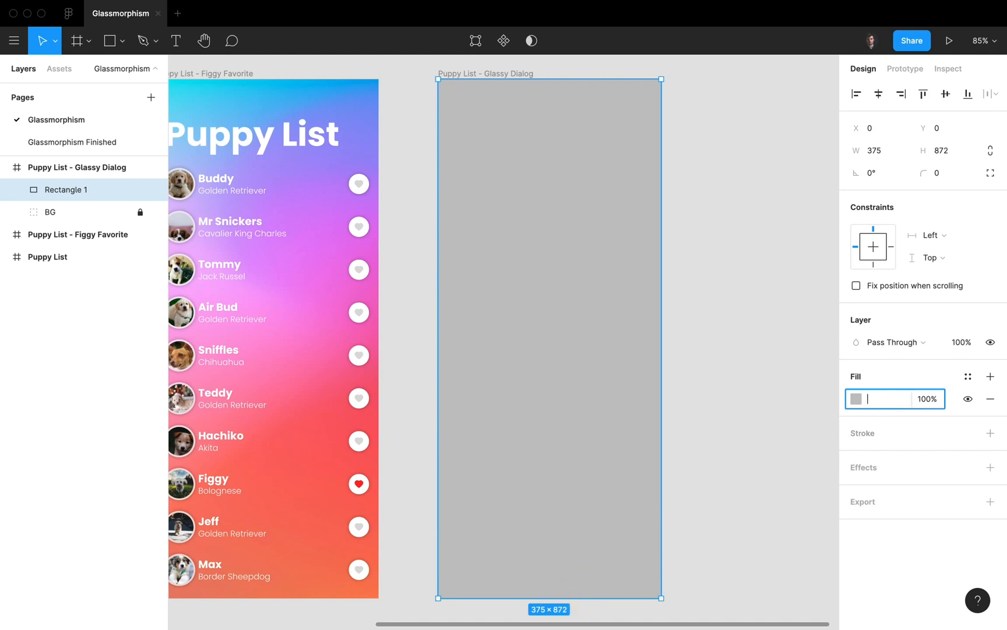
pyautogui.write('000000')
pyautogui.click(929, 399)
pyautogui.write('5')
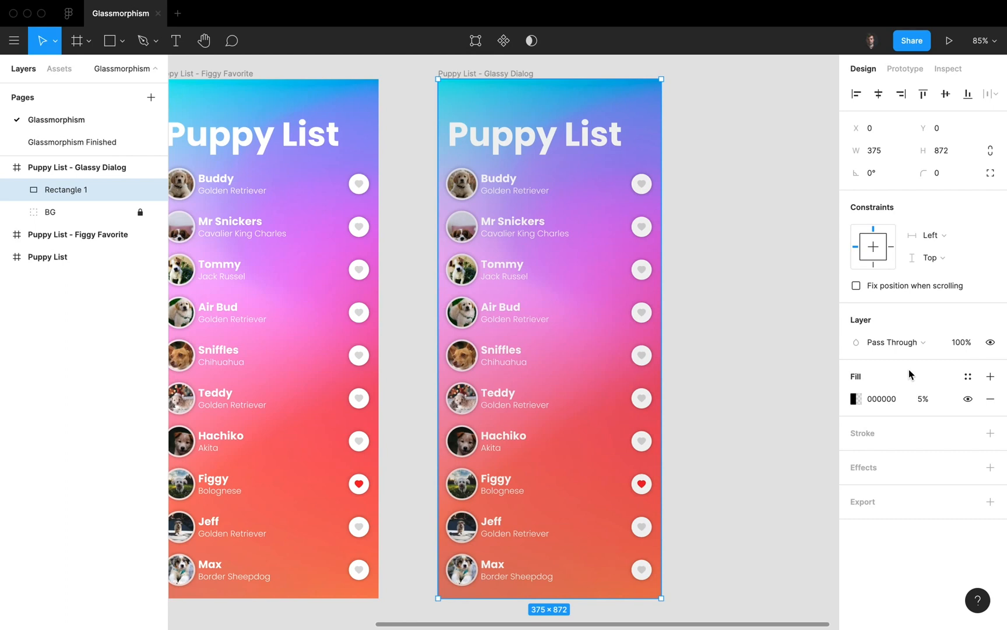
pyautogui.moveTo(915, 374)
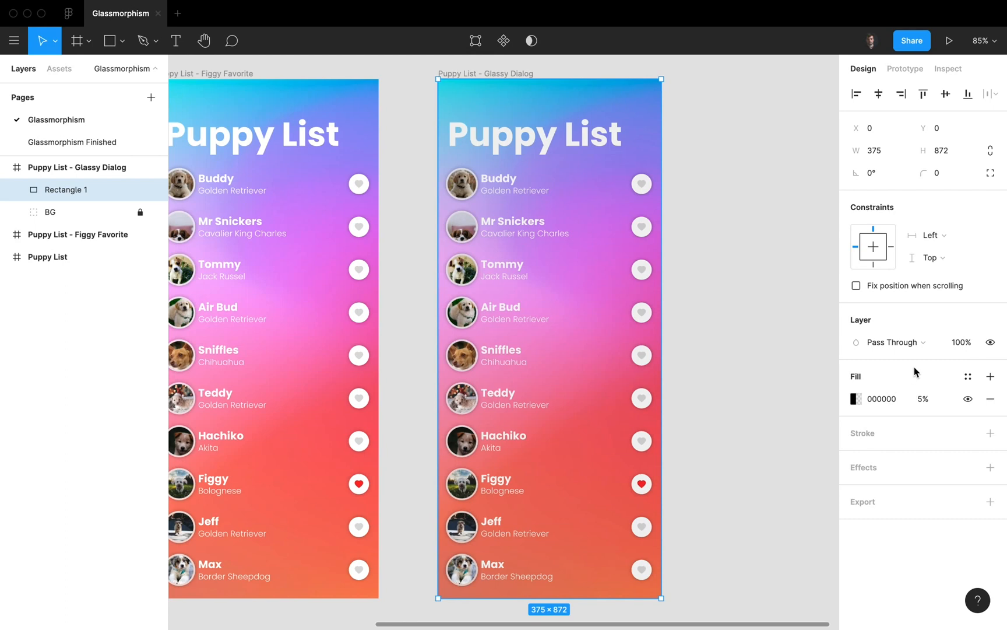
pyautogui.click(990, 467)
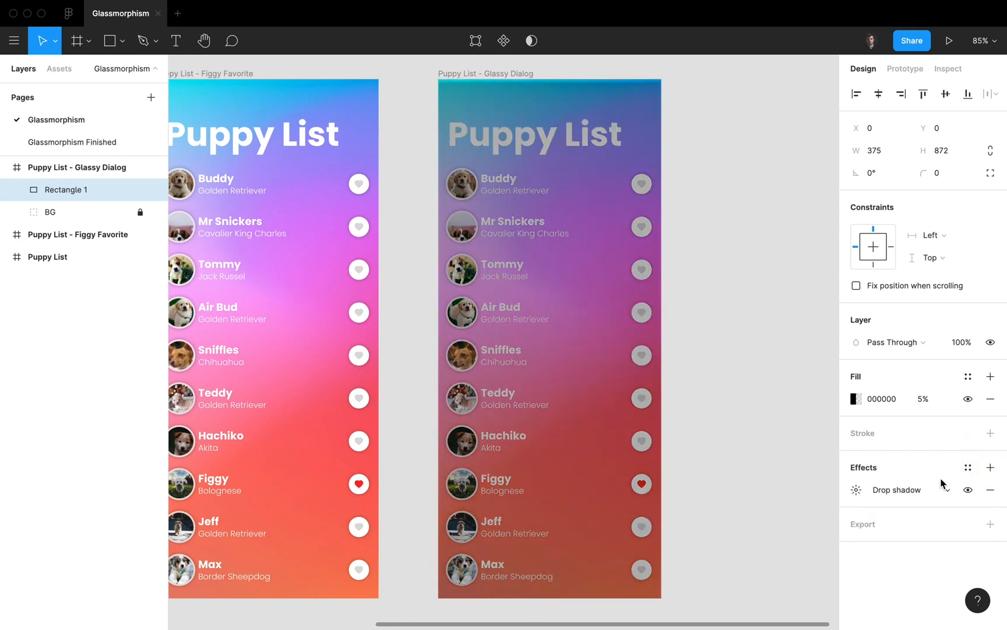
pyautogui.click(895, 489)
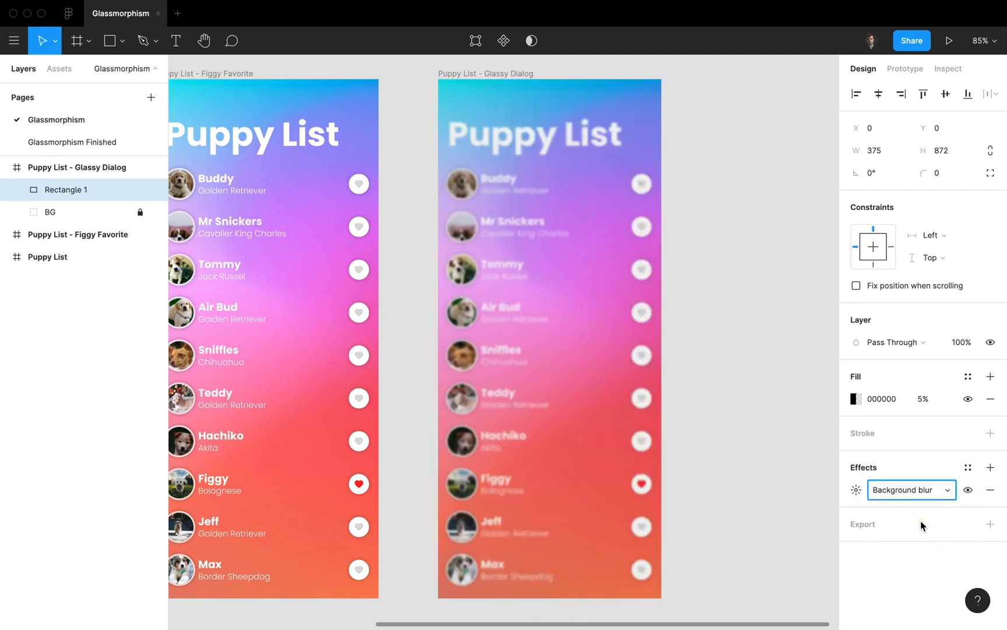
pyautogui.click(857, 490)
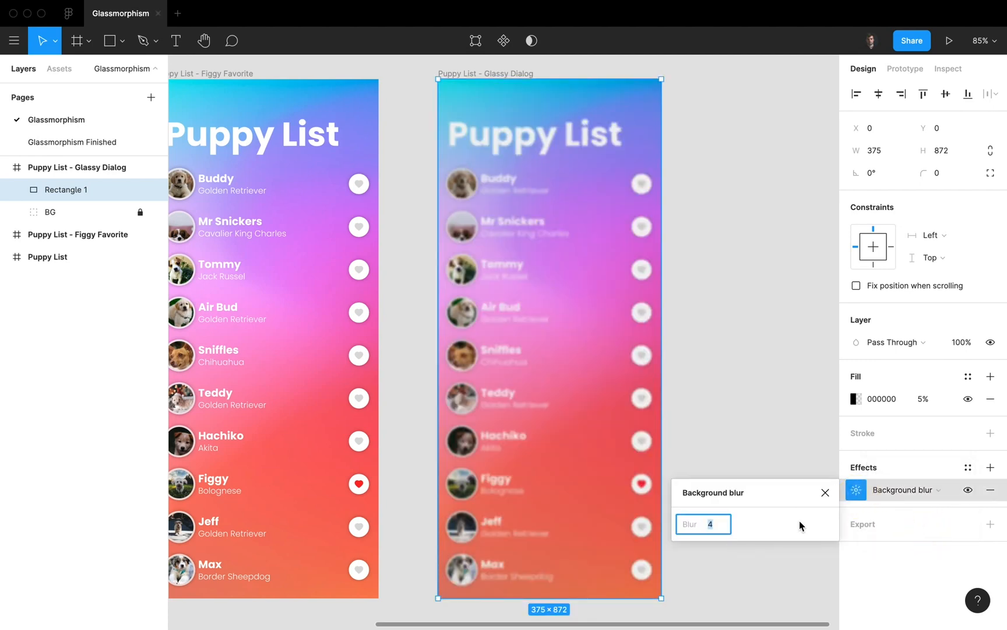
pyautogui.write('8')
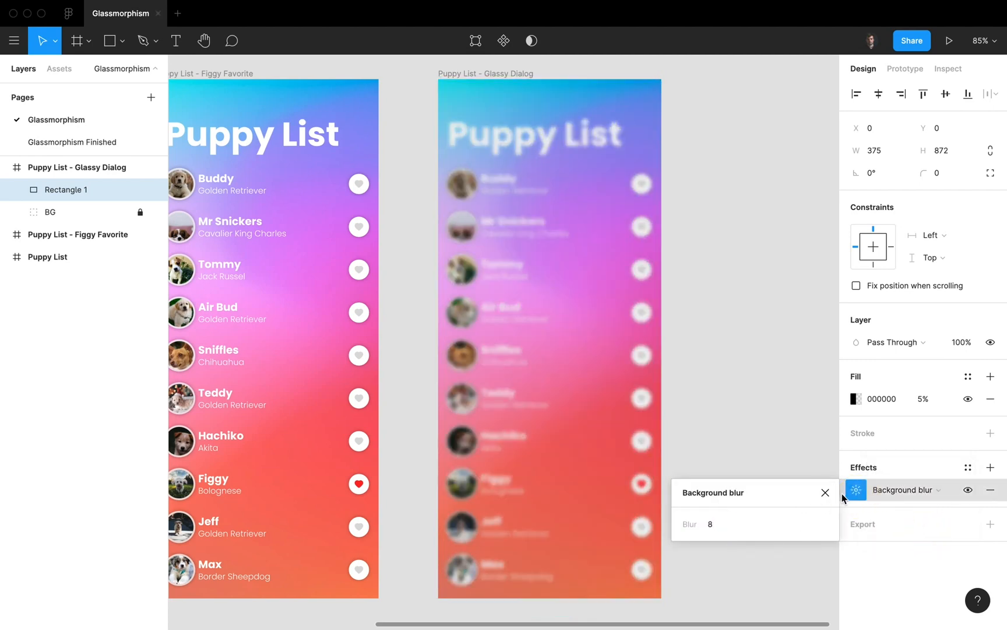
pyautogui.click(825, 492)
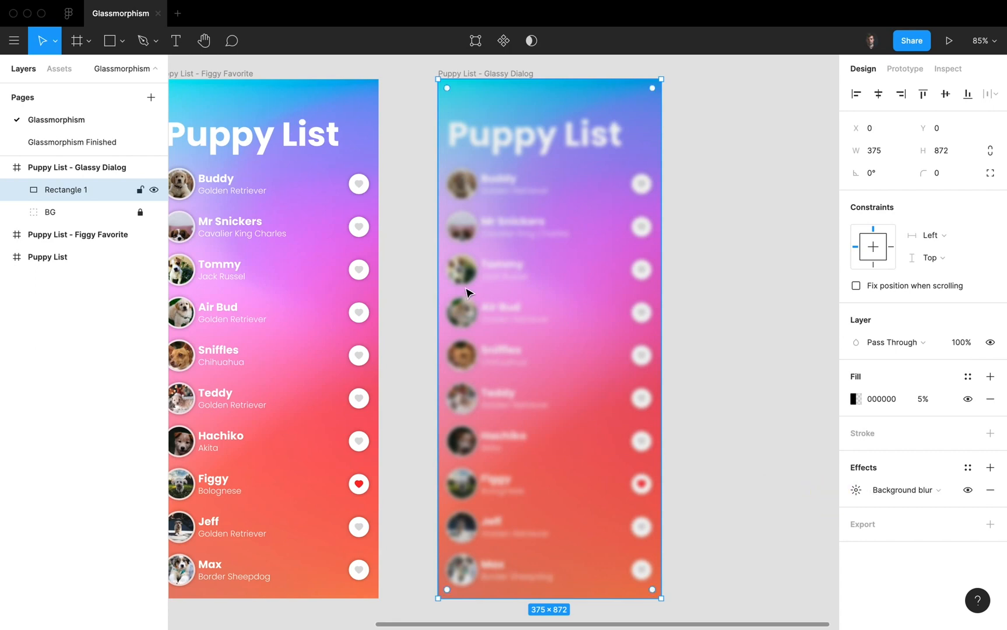
pyautogui.doubleClick(67, 189)
pyautogui.write('Overlay')
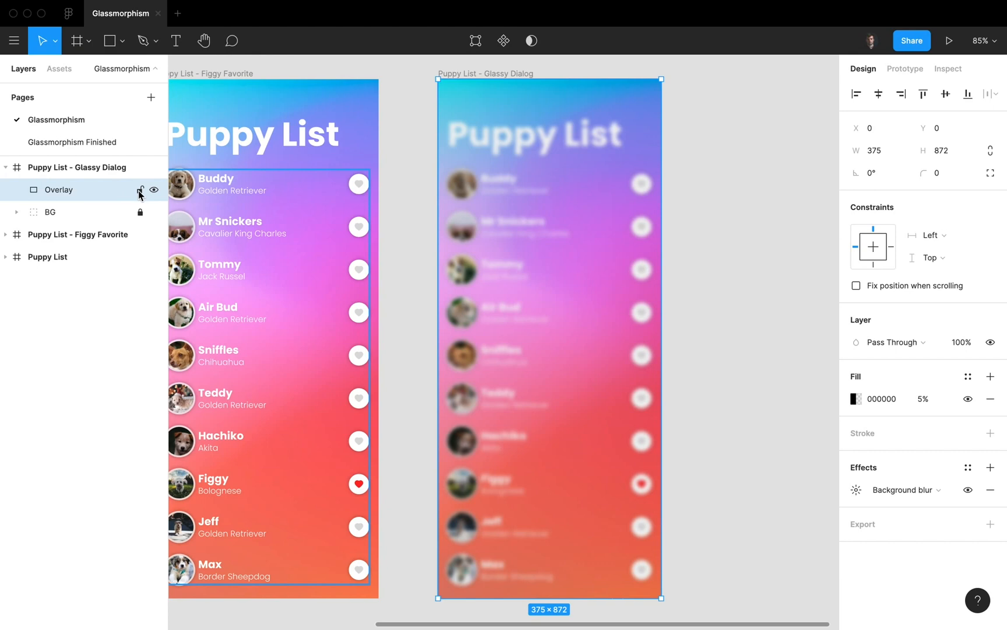
pyautogui.click(716, 212)
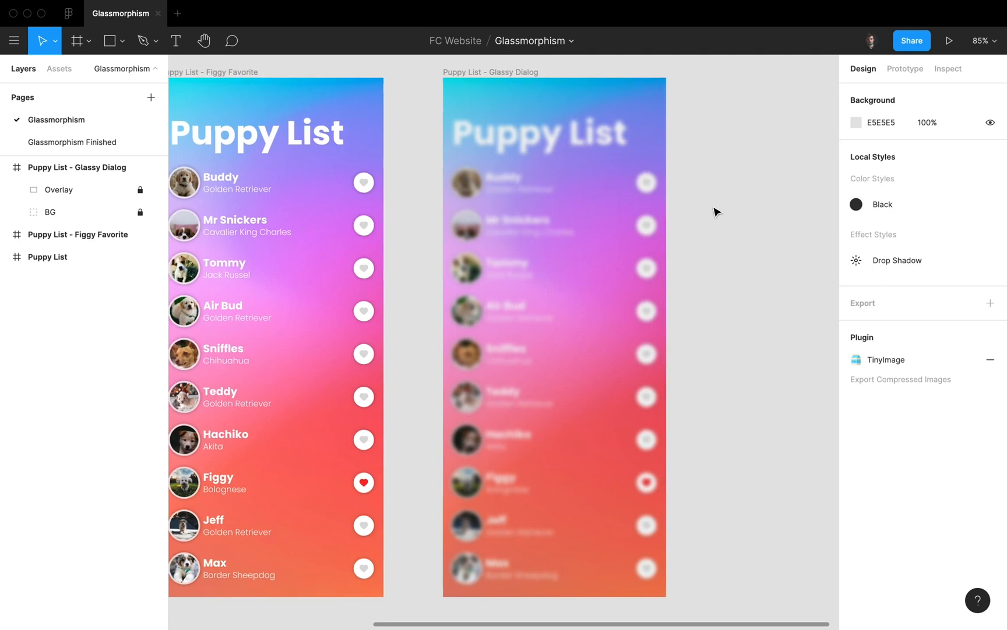
# - Draw a white 323×230 rectangle at X 26, Y 321 with corner radius 16
pyautogui.click(110, 40)
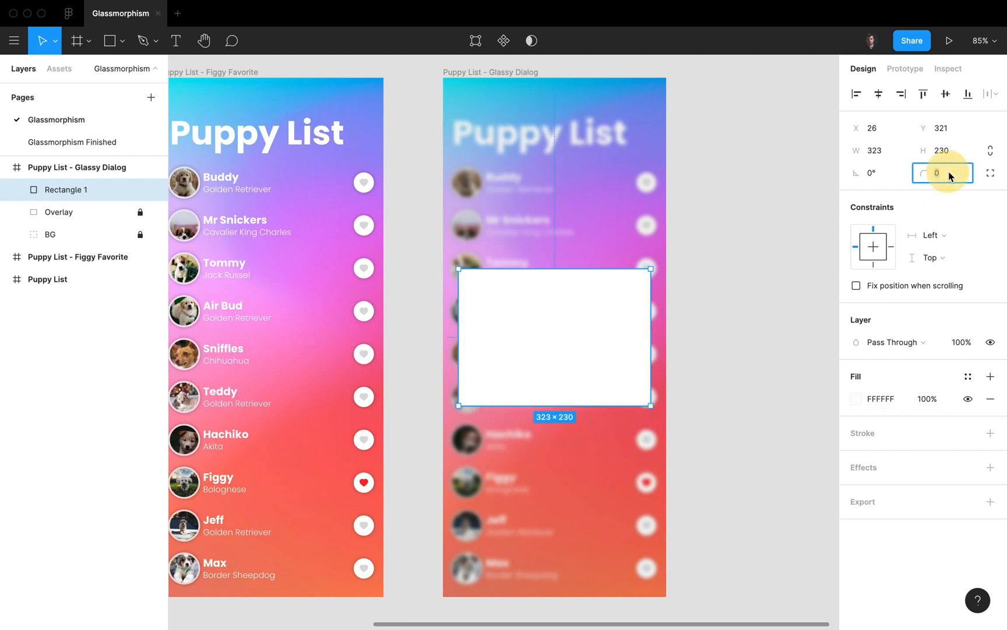
pyautogui.click(698, 285)
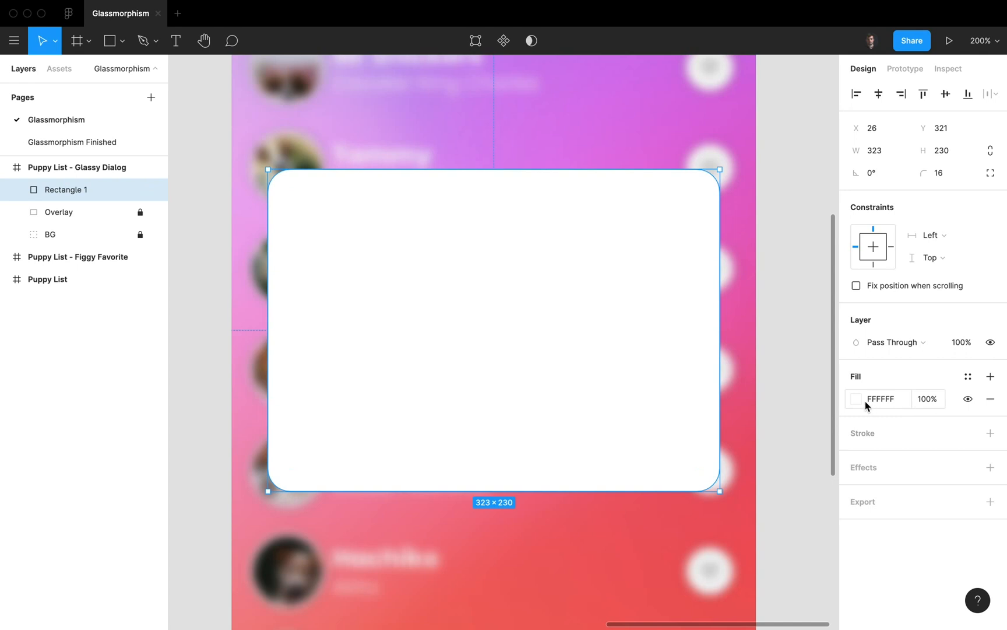
# - Change the dialog rectangle's fill type to a radial gradient
pyautogui.click(856, 398)
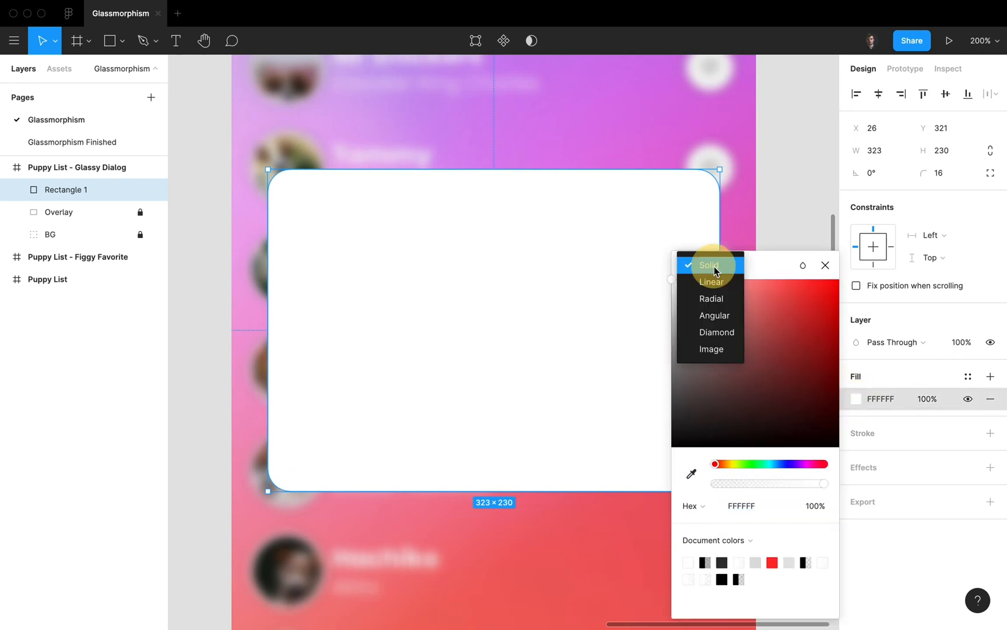
pyautogui.click(711, 298)
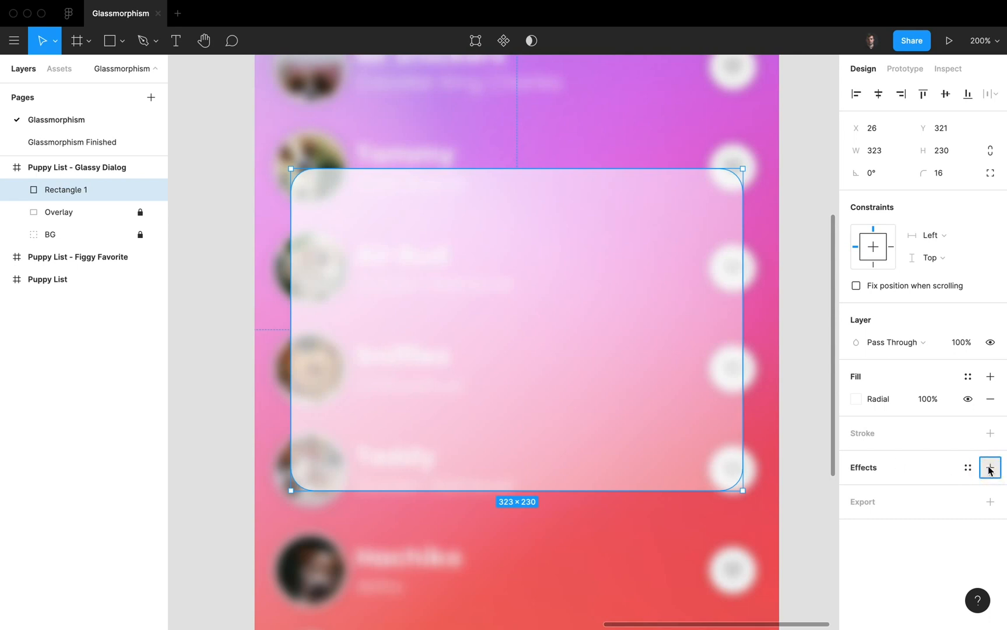
# - Add background blur 24 to the dialog card and set its fill opacity to 80%
pyautogui.click(989, 467)
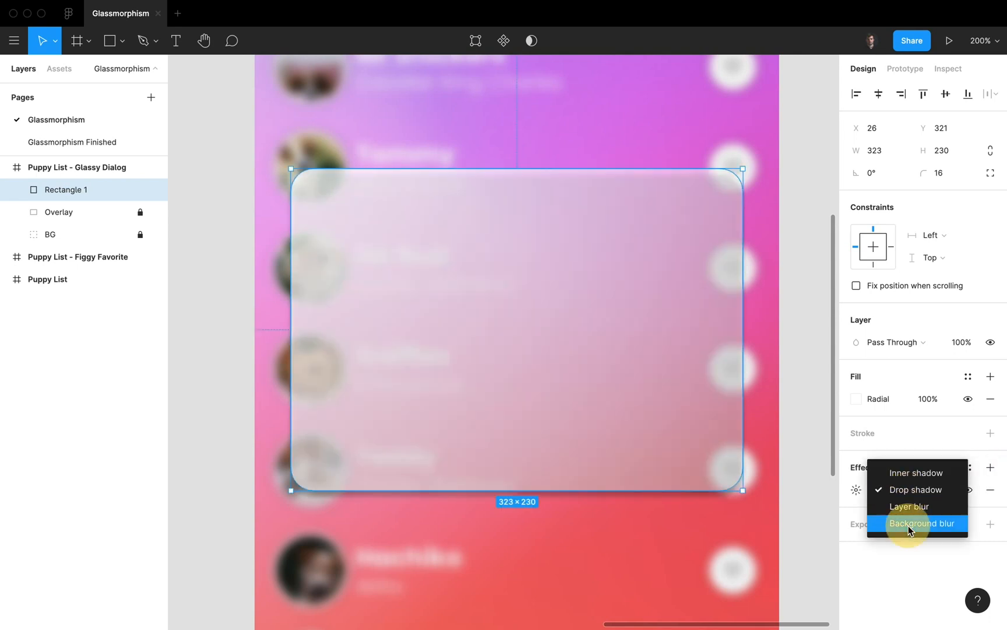
pyautogui.click(921, 523)
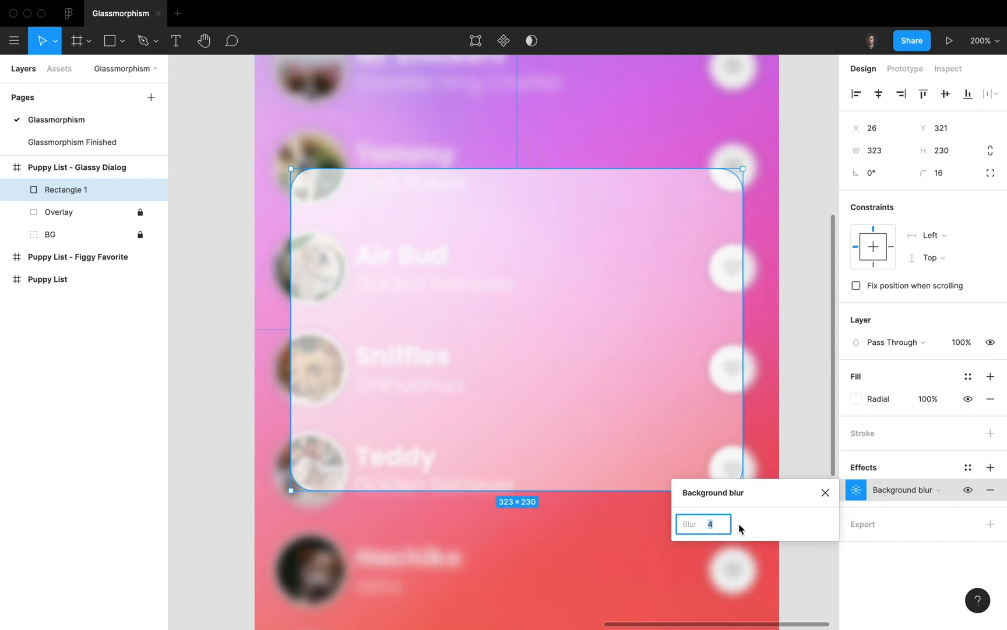
pyautogui.write('24')
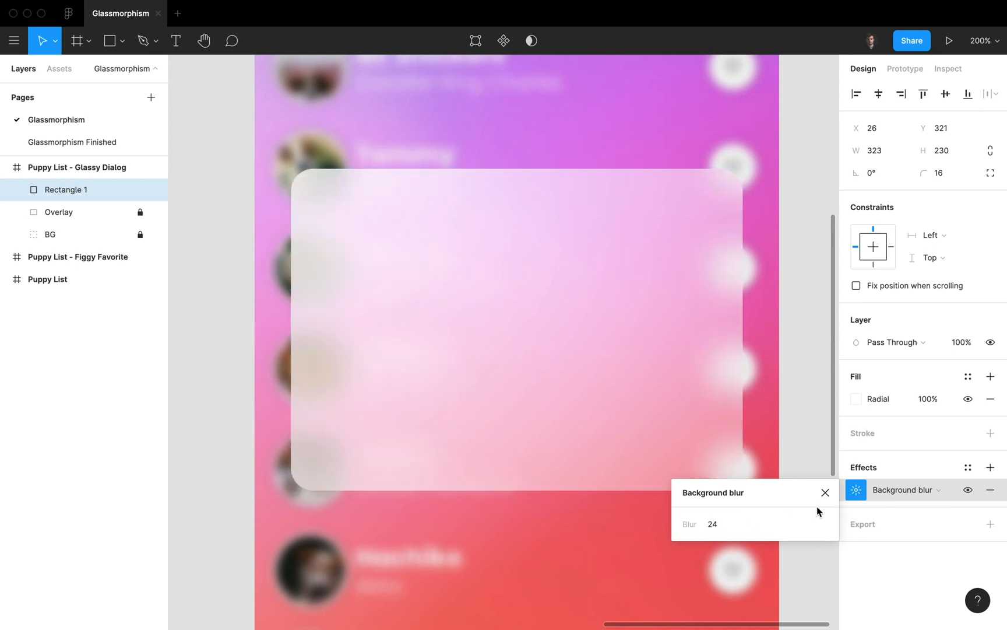
pyautogui.click(825, 492)
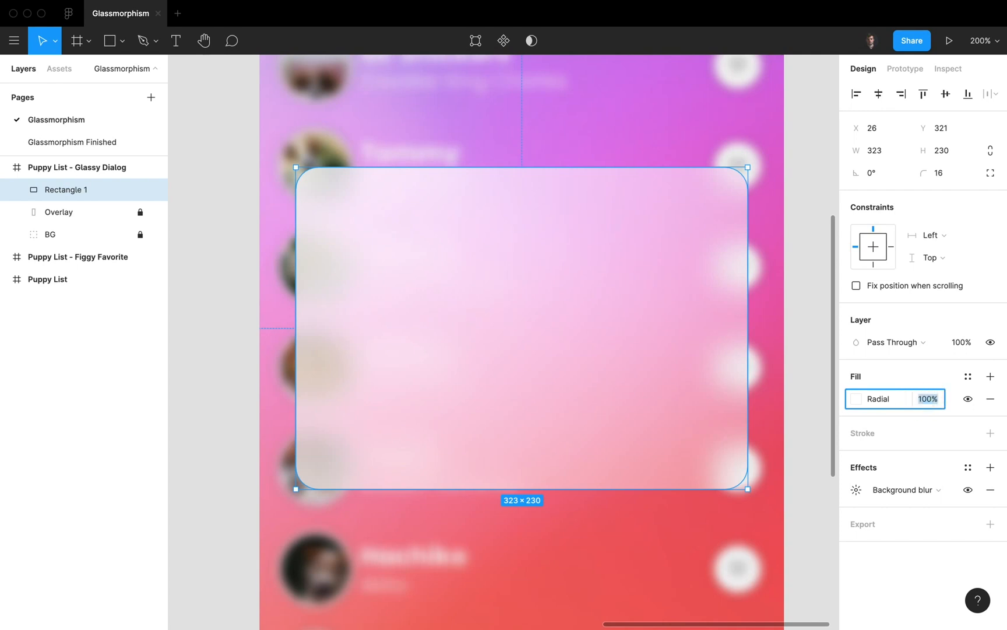
pyautogui.write('80')
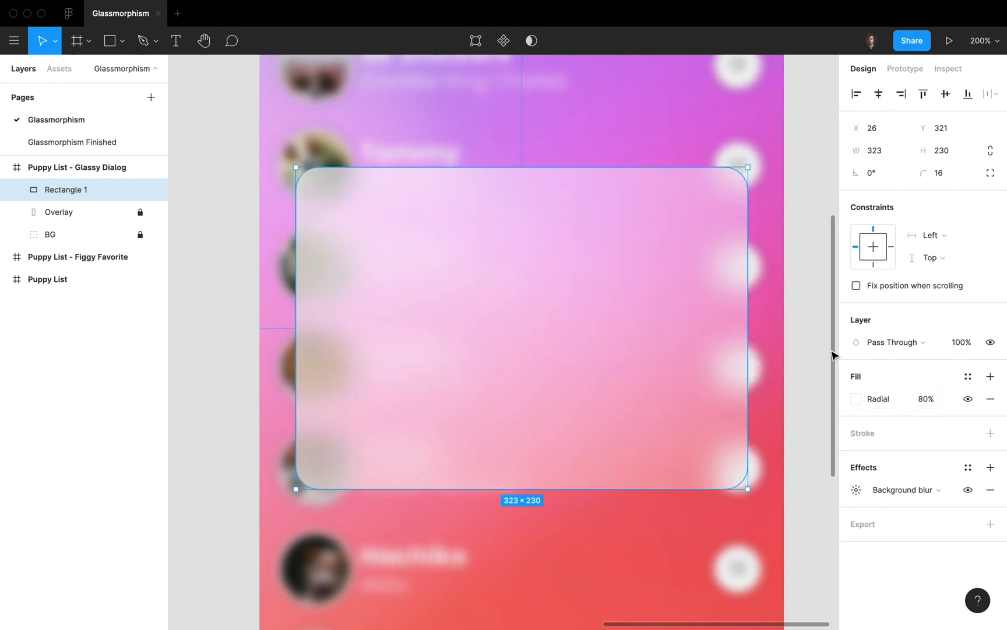
pyautogui.click(648, 334)
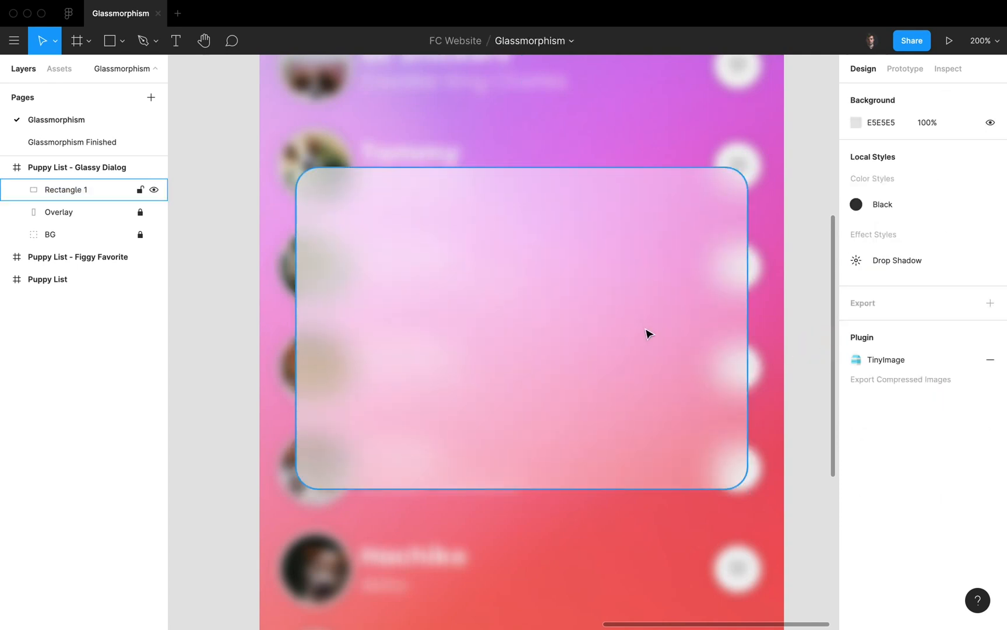
# - Add a drop shadow effect to Rectangle 1 and toggle its visibility to compare
pyautogui.click(64, 189)
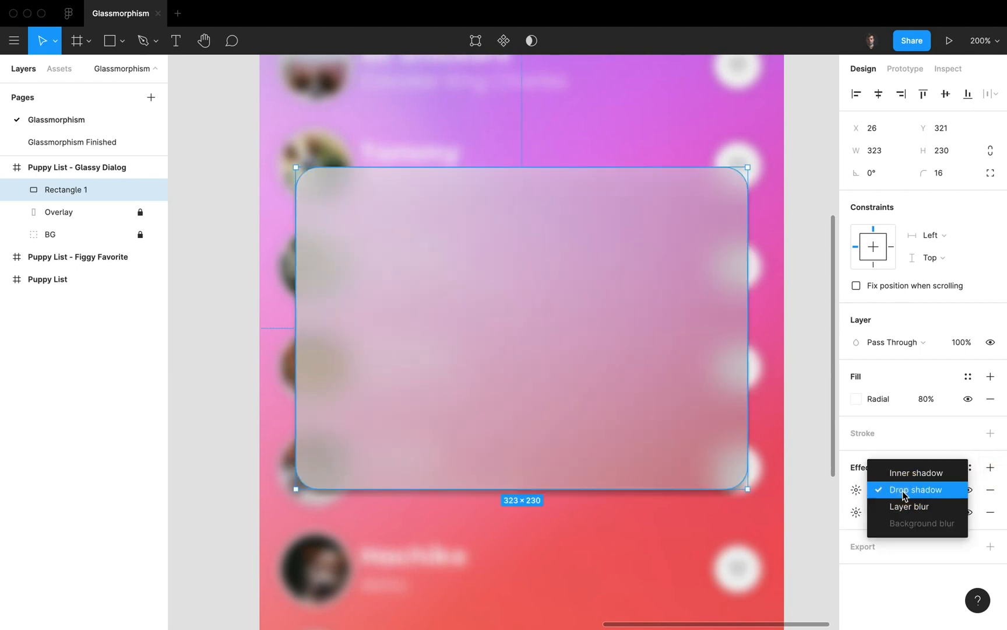
pyautogui.click(909, 489)
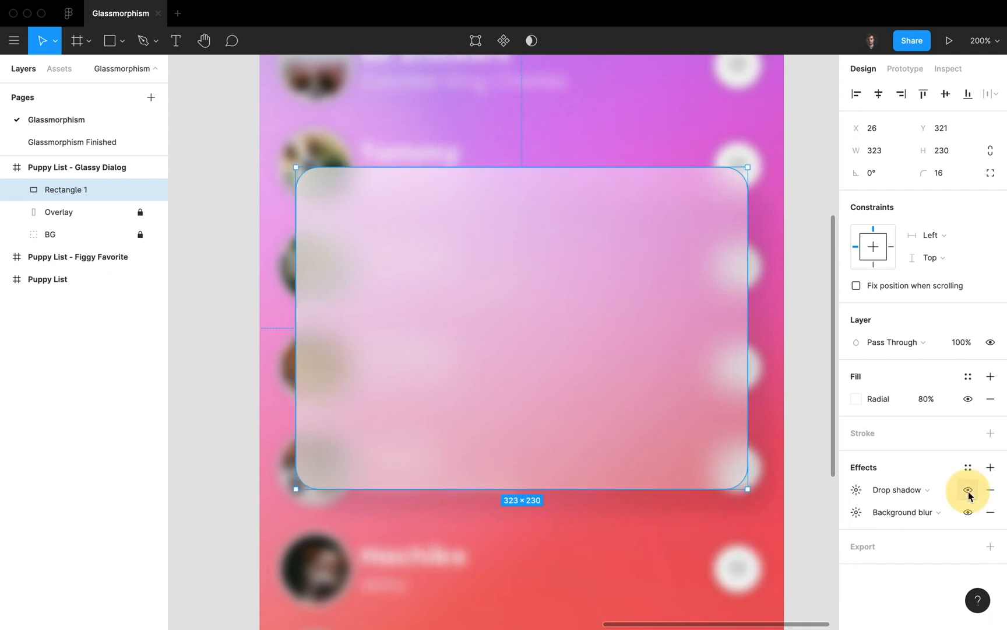
pyautogui.click(969, 490)
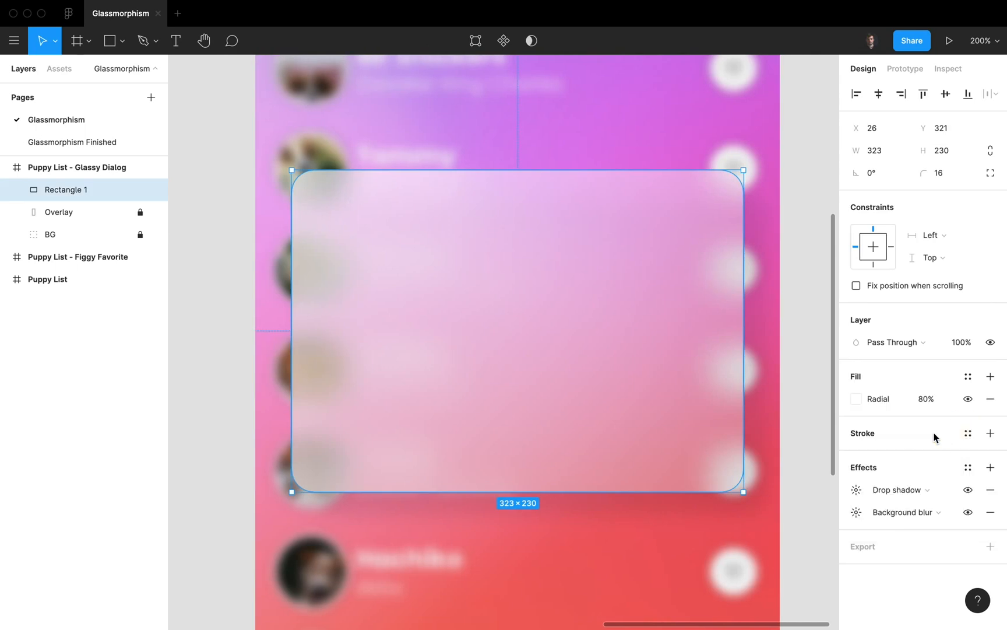
# - Add a white outside stroke at 70% opacity to the dialog card
pyautogui.click(990, 433)
pyautogui.write('2')
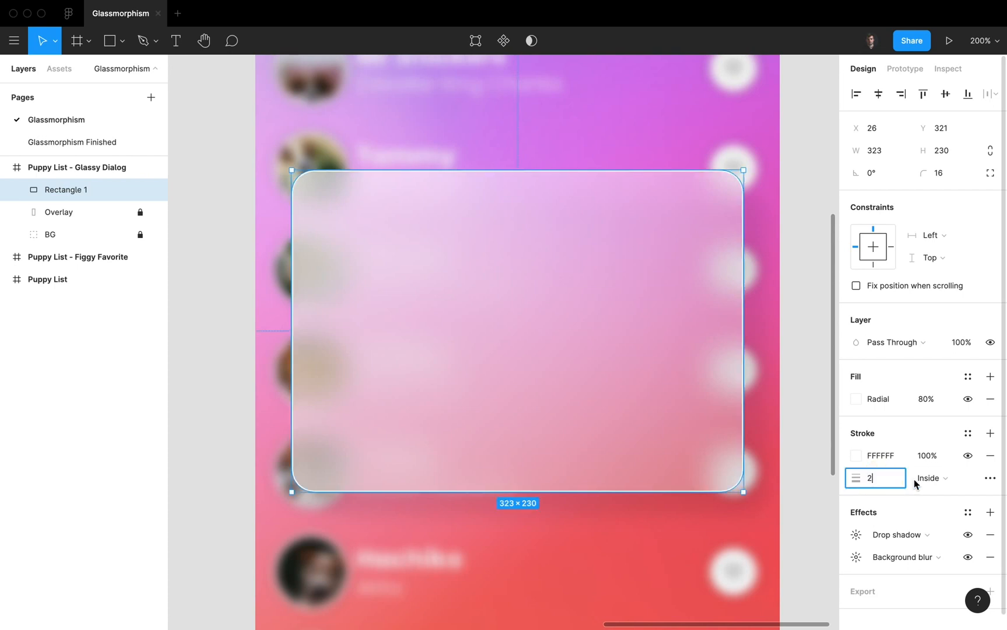
pyautogui.click(931, 478)
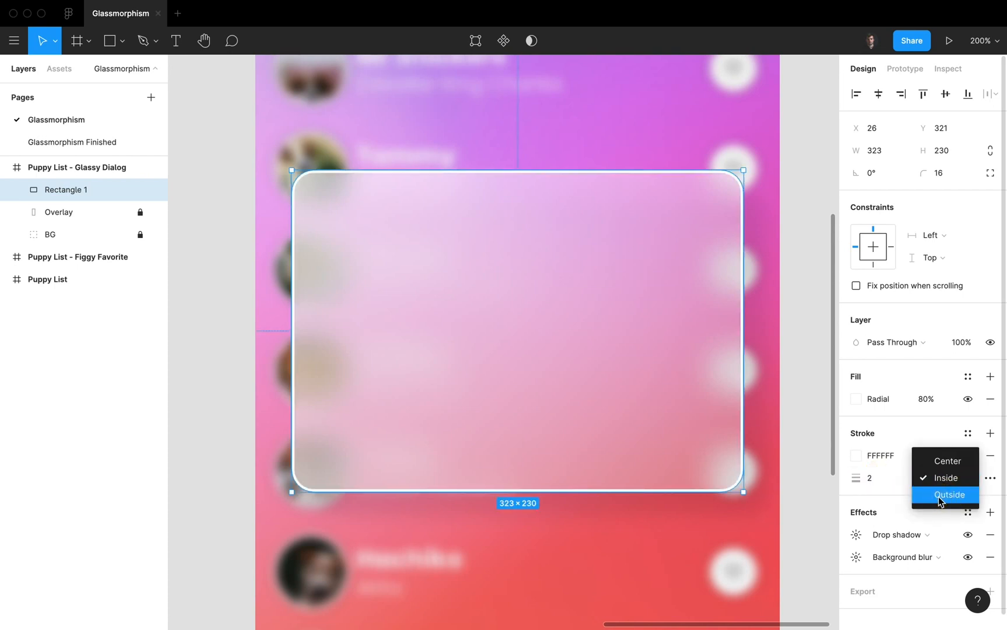
pyautogui.click(949, 495)
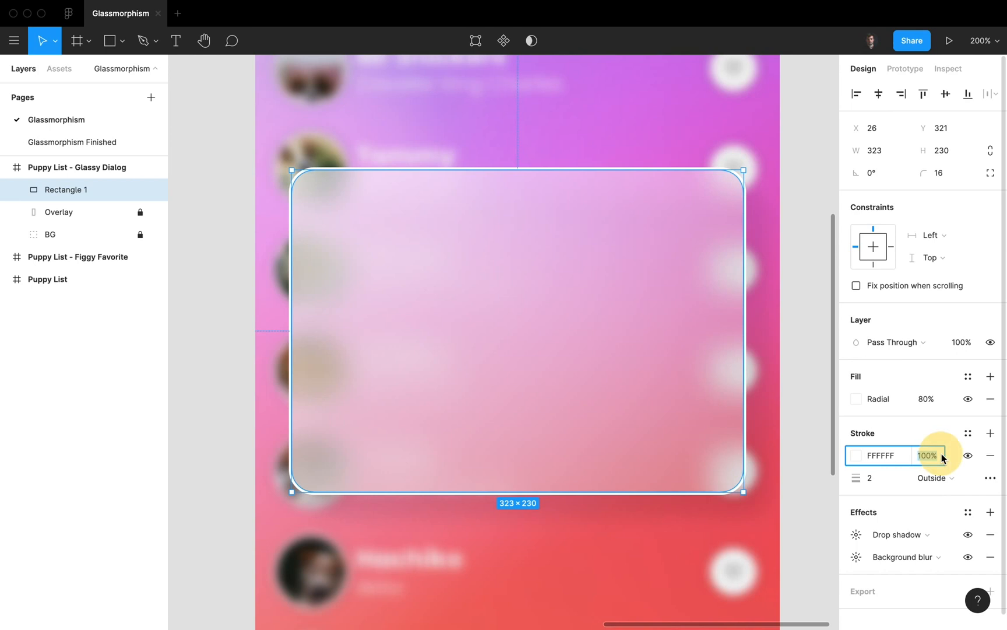
pyautogui.write('70')
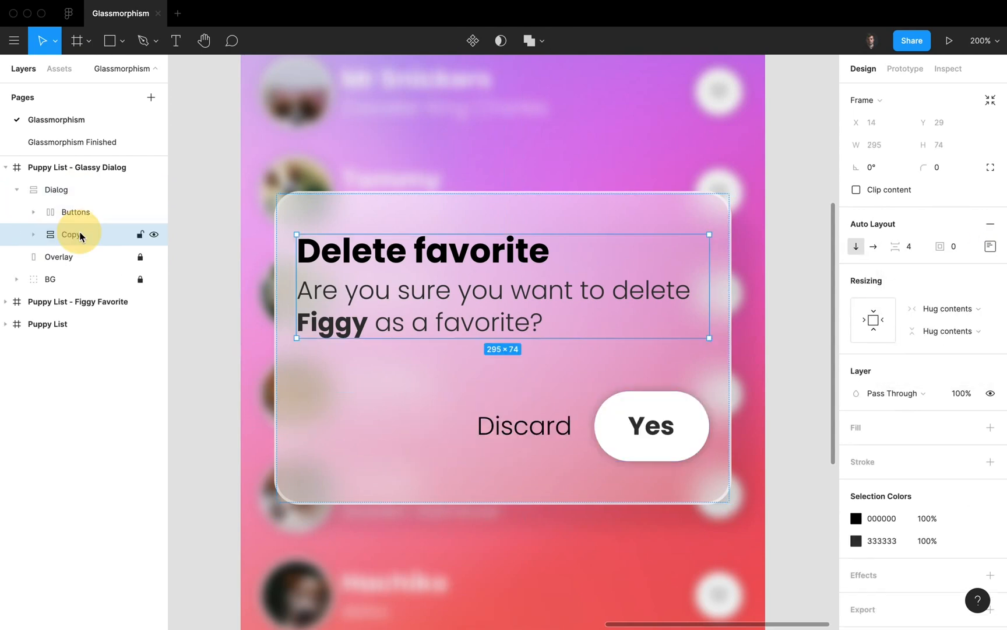
# - Select the Dialog frame and edit its individual auto-layout padding values
pyautogui.click(56, 189)
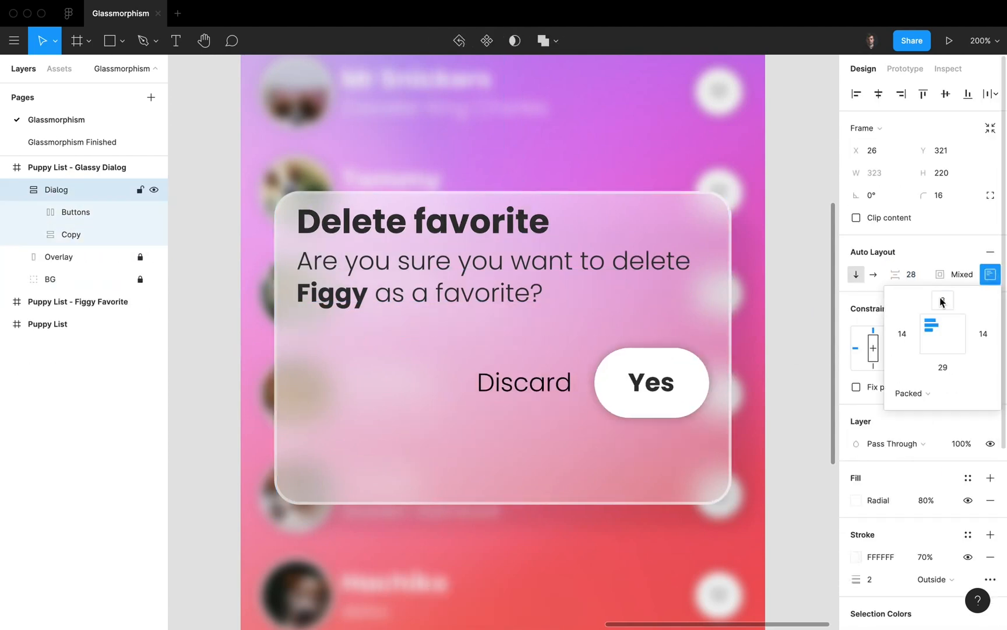
pyautogui.click(990, 275)
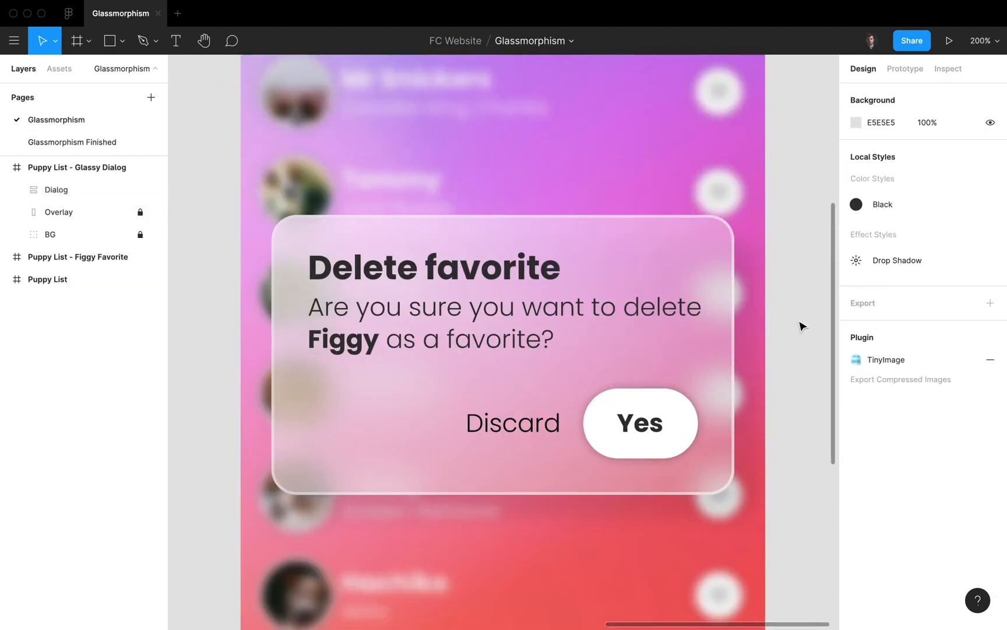
pyautogui.click(77, 167)
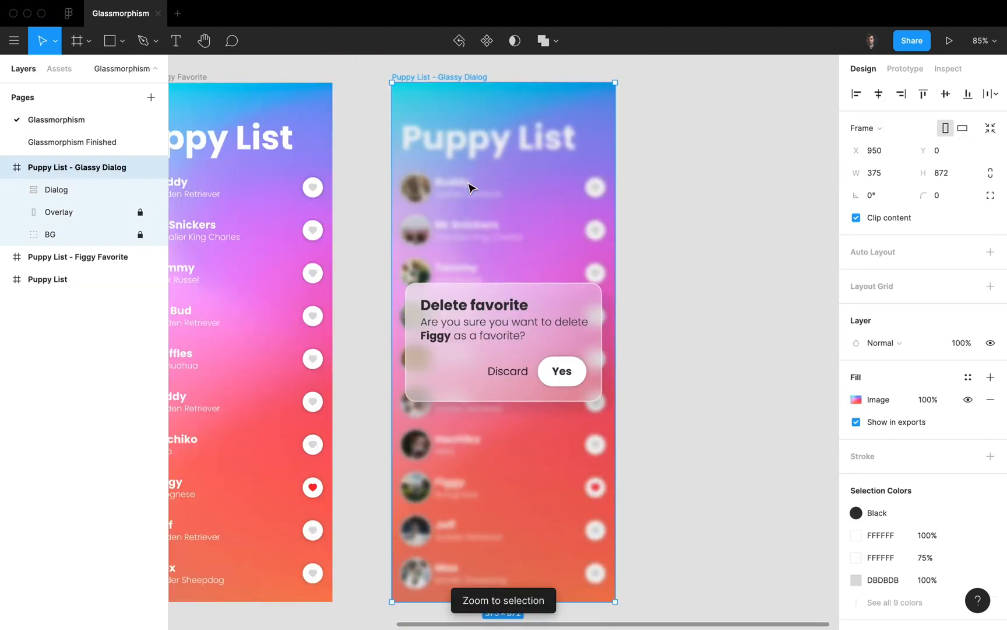
pyautogui.click(57, 189)
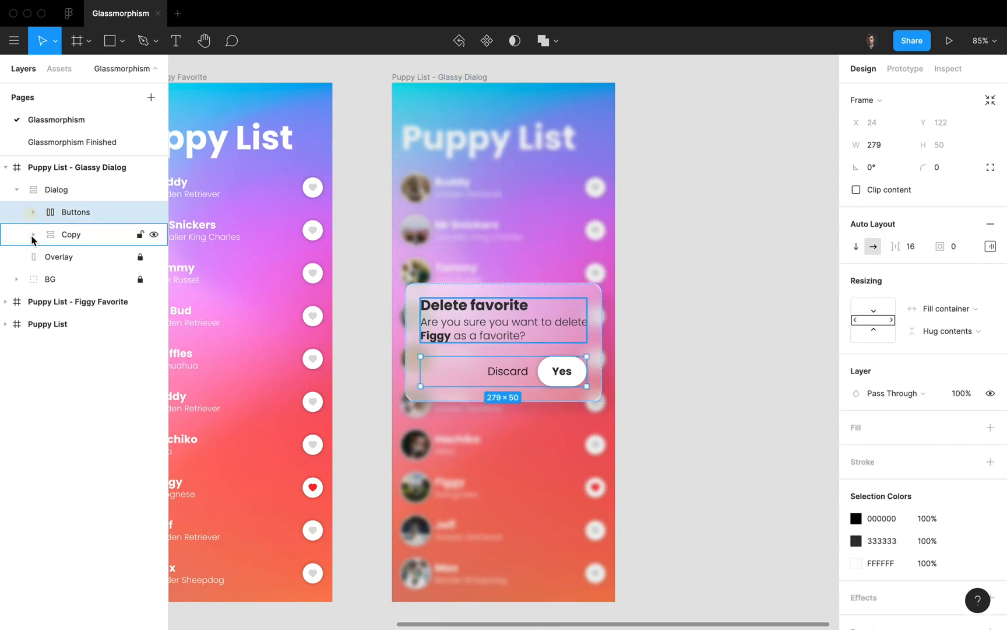
pyautogui.click(17, 189)
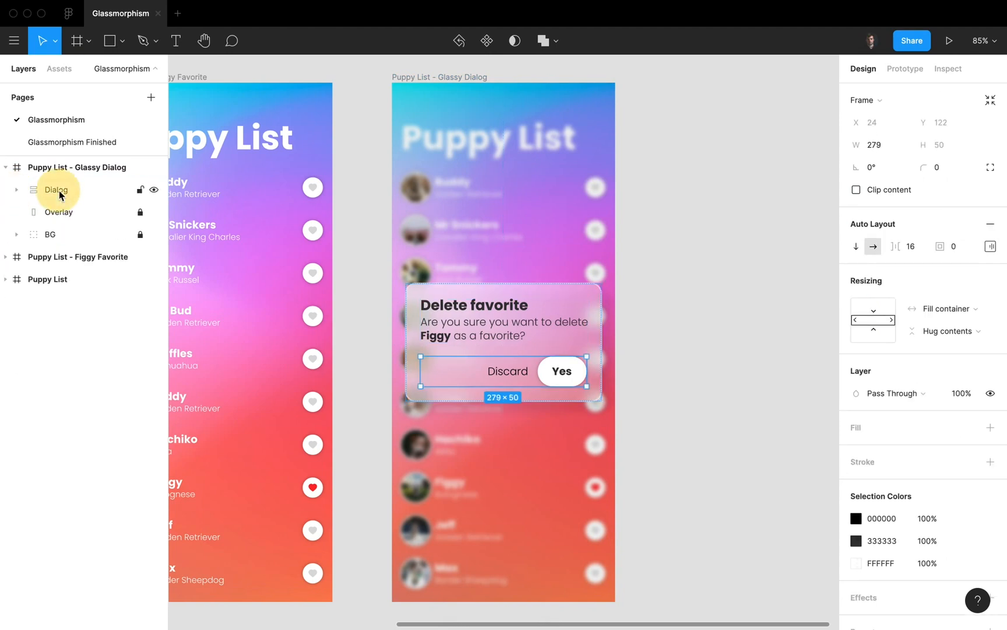
pyautogui.click(56, 189)
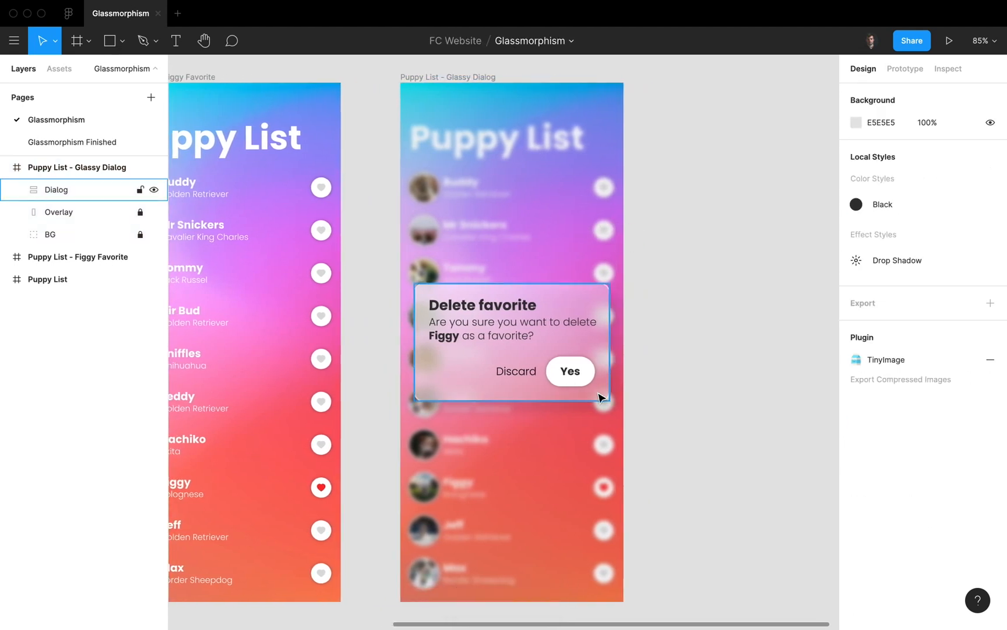
pyautogui.click(672, 333)
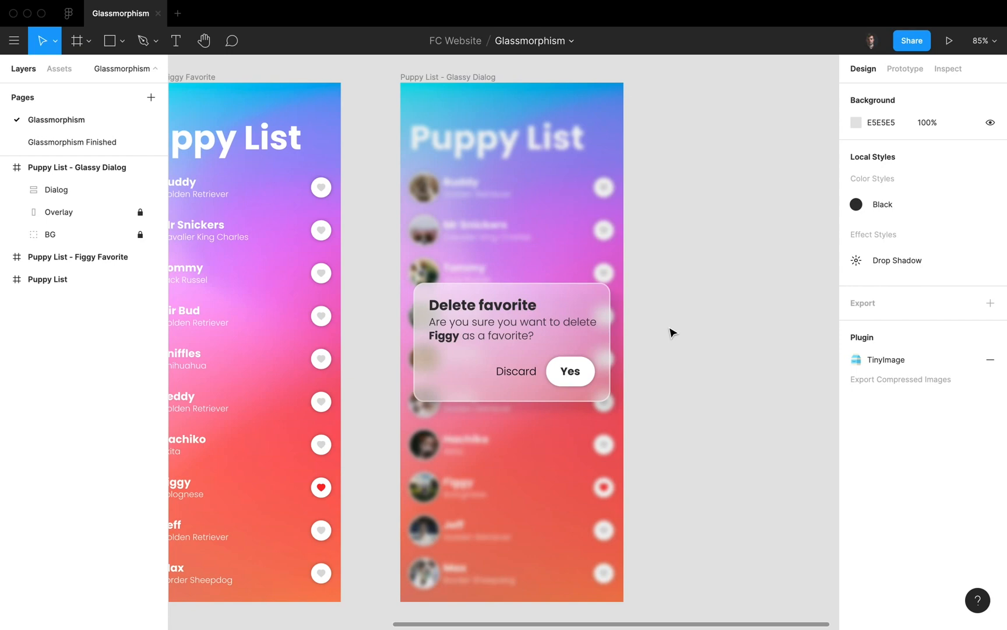
# - Present the prototype and tap Figgy's red heart to show the Delete favorite dialog
pyautogui.click(950, 40)
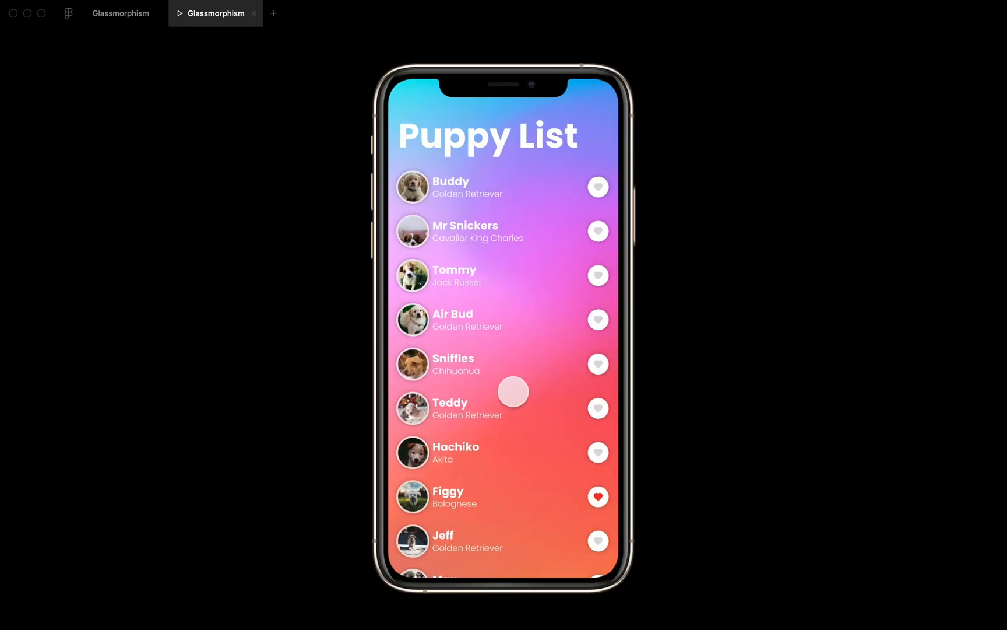
pyautogui.moveTo(571, 499)
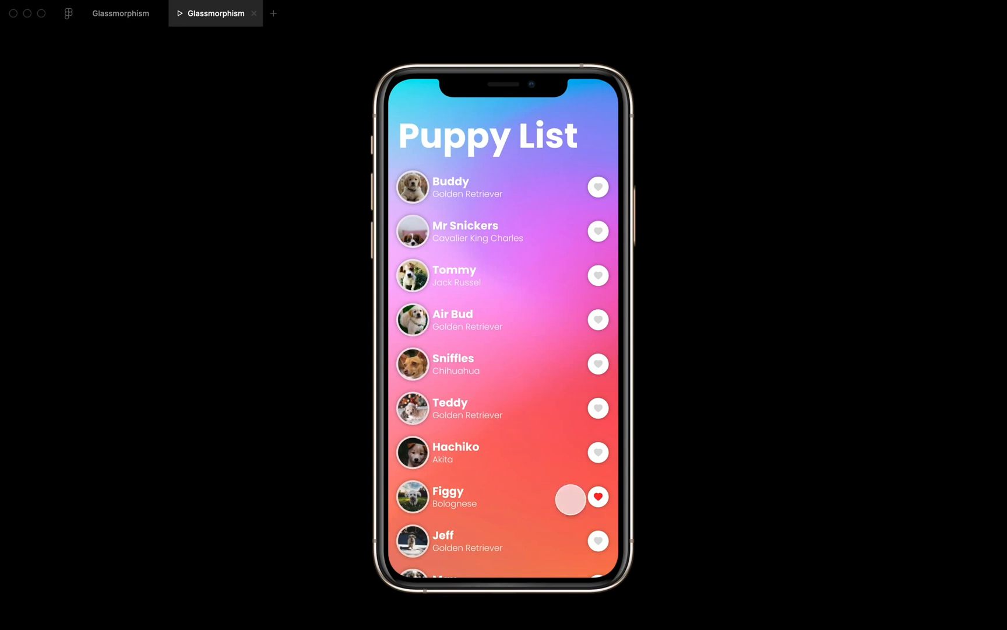
pyautogui.click(597, 497)
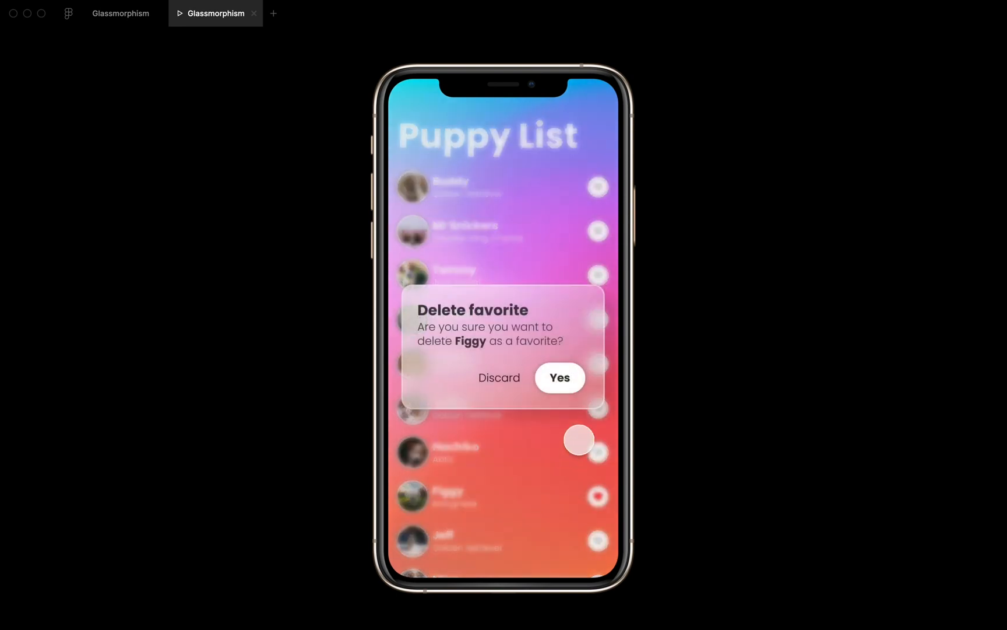